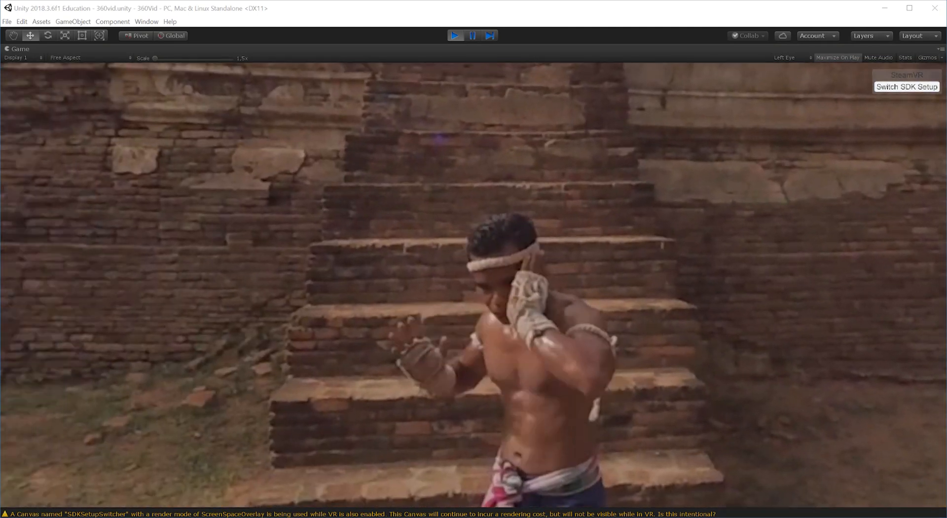
# Step: Exit Play mode after previewing the finished 360 video scene
pyautogui.click(455, 34)
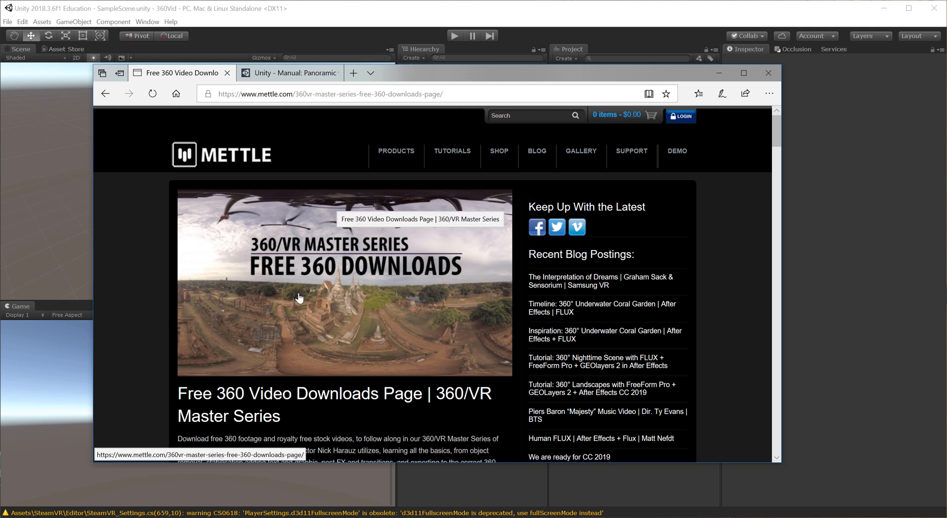
pyautogui.moveTo(188, 334)
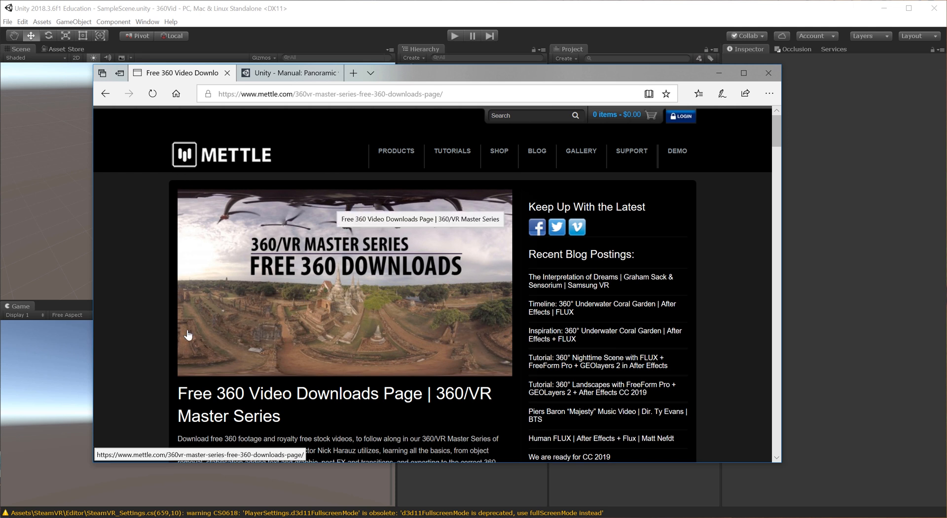
# Step: Scroll the Mettle downloads page to the Ayutthaya – Easy Tripod Paint 360 video
pyautogui.scroll(-3)
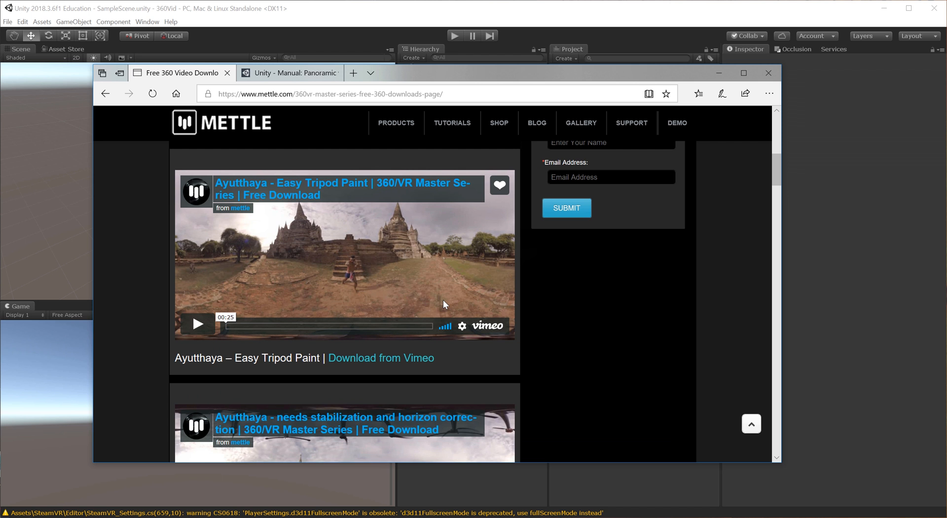
pyautogui.moveTo(490, 346)
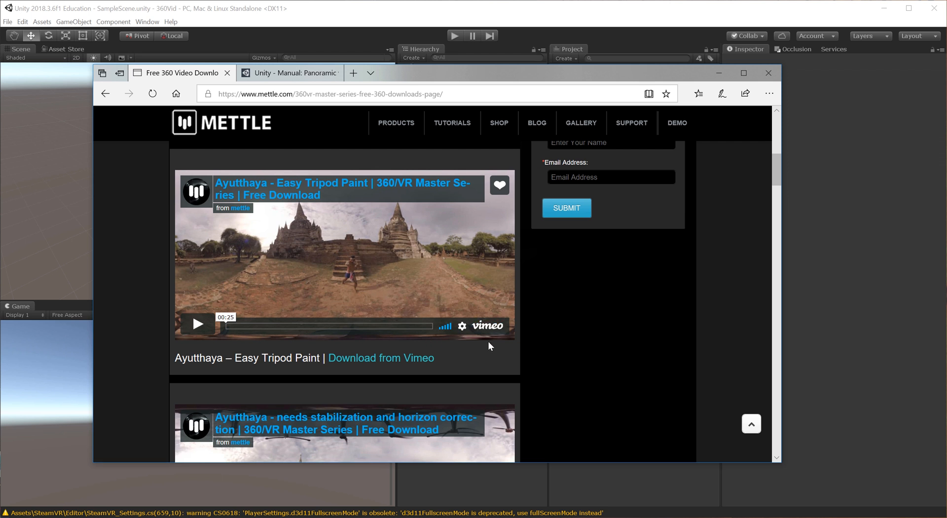
# Step: Read through Unity's Panoramic video manual page and return to its introduction
pyautogui.click(290, 72)
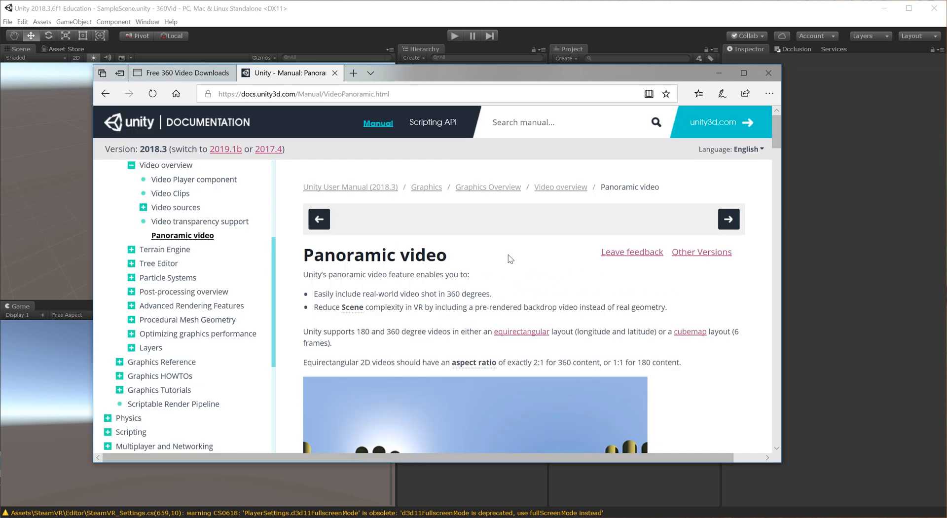
pyautogui.scroll(-3)
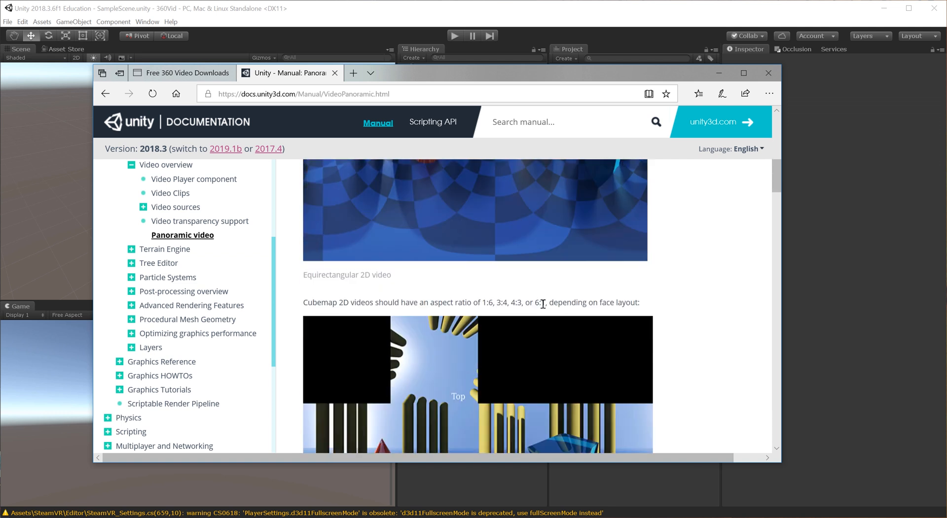
pyautogui.scroll(-3)
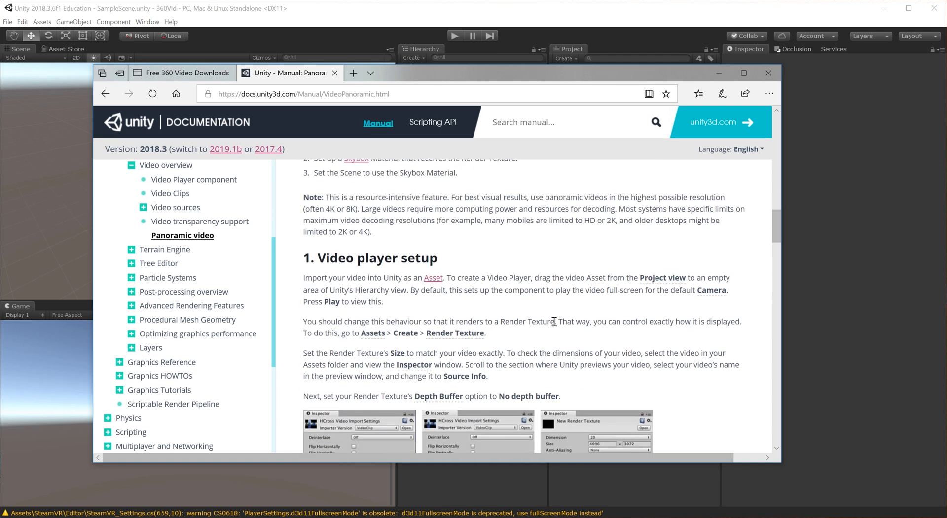
pyautogui.scroll(3)
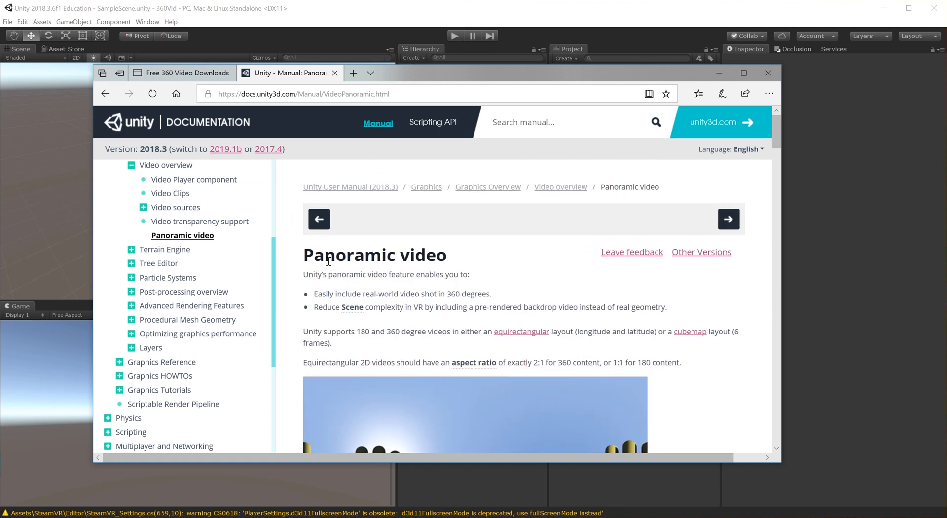
pyautogui.moveTo(582, 286)
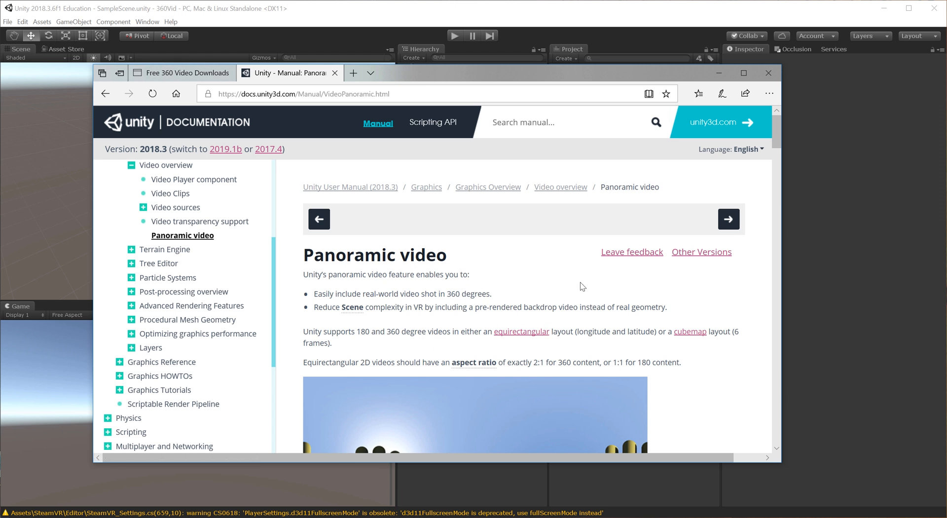
# Step: Leave the browser and return to the Unity editor showing SampleScene
pyautogui.click(767, 72)
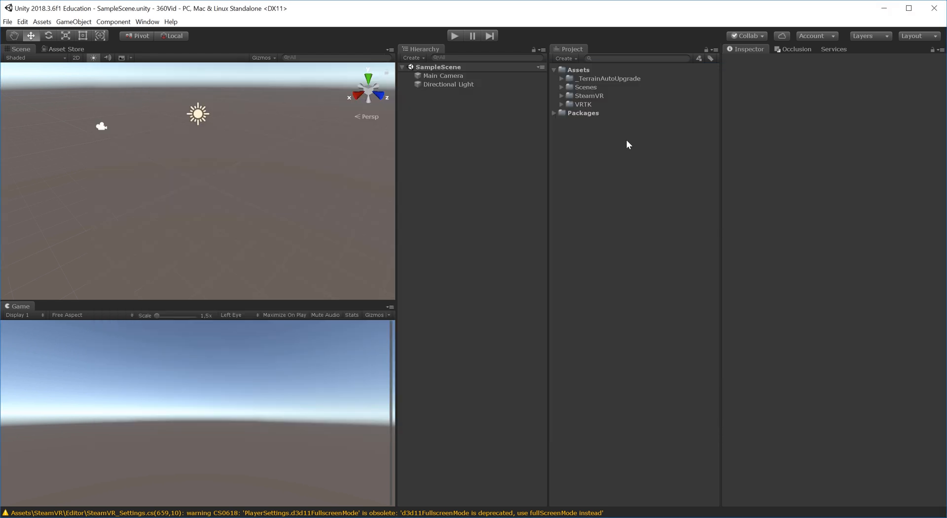
pyautogui.moveTo(585, 100)
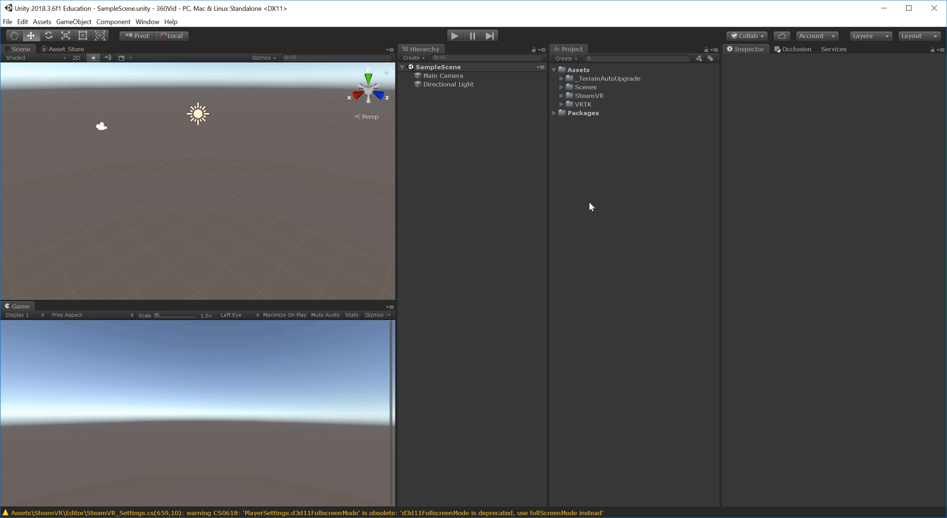
pyautogui.moveTo(600, 160)
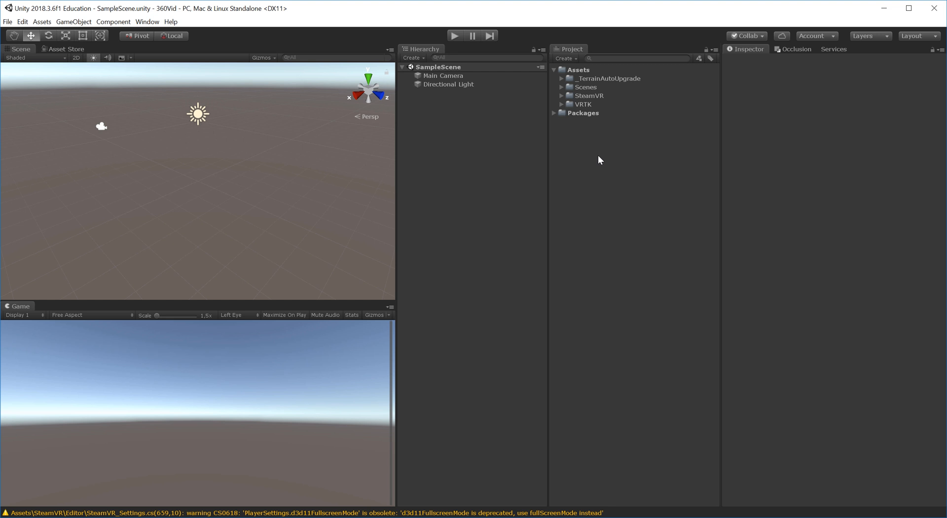
pyautogui.moveTo(637, 199)
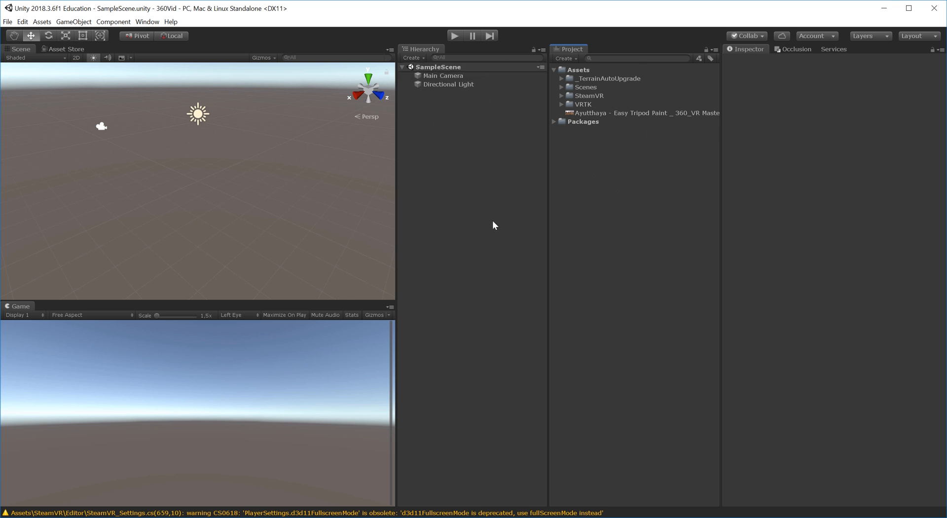
pyautogui.moveTo(447, 130)
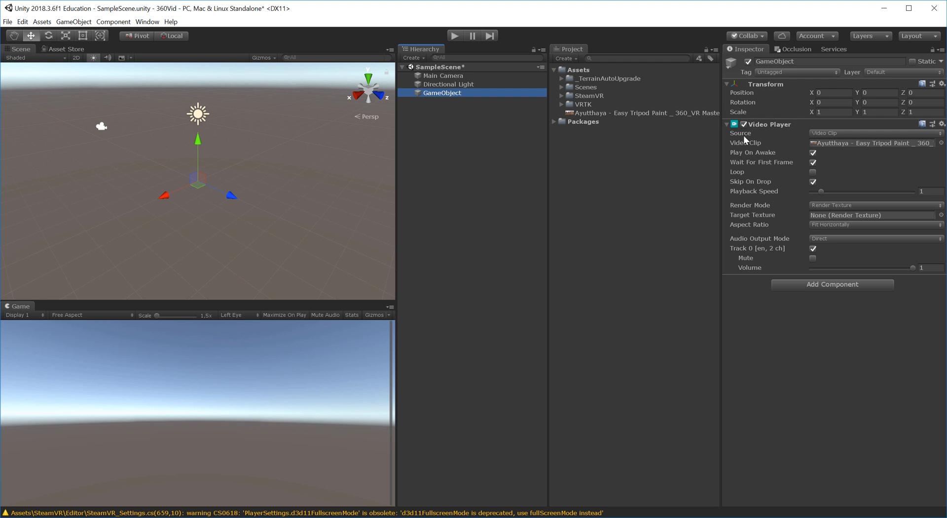
pyautogui.moveTo(758, 211)
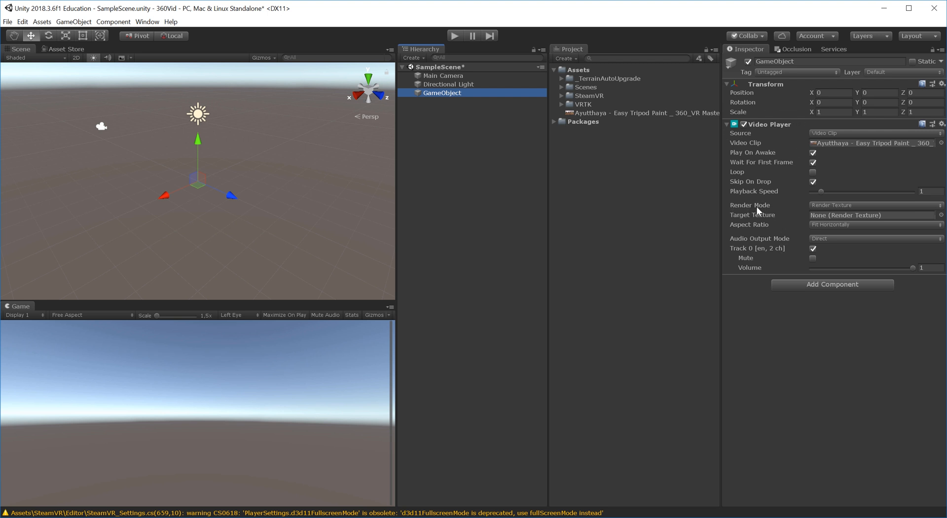
pyautogui.moveTo(765, 217)
pyautogui.write('Video')
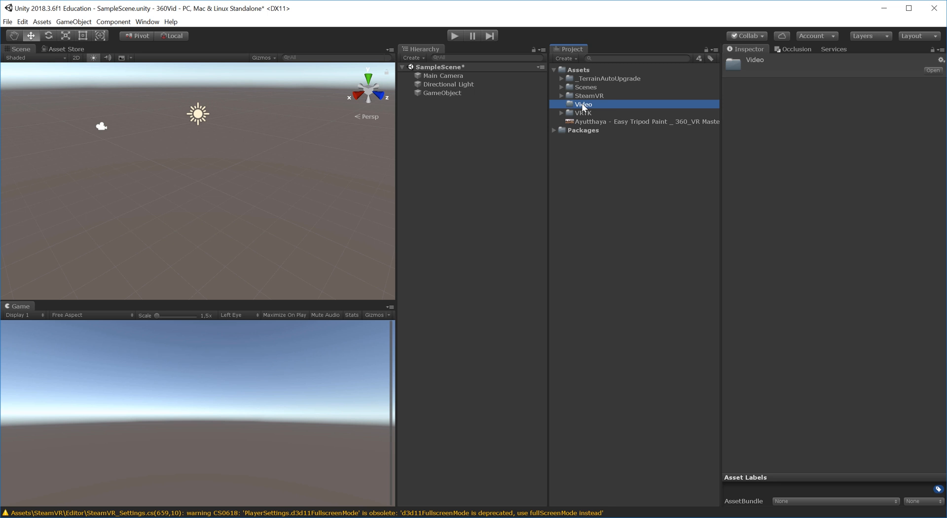
# Step: Create a Render Texture named 360vid inside the Video folder and select it
pyautogui.rightClick(583, 104)
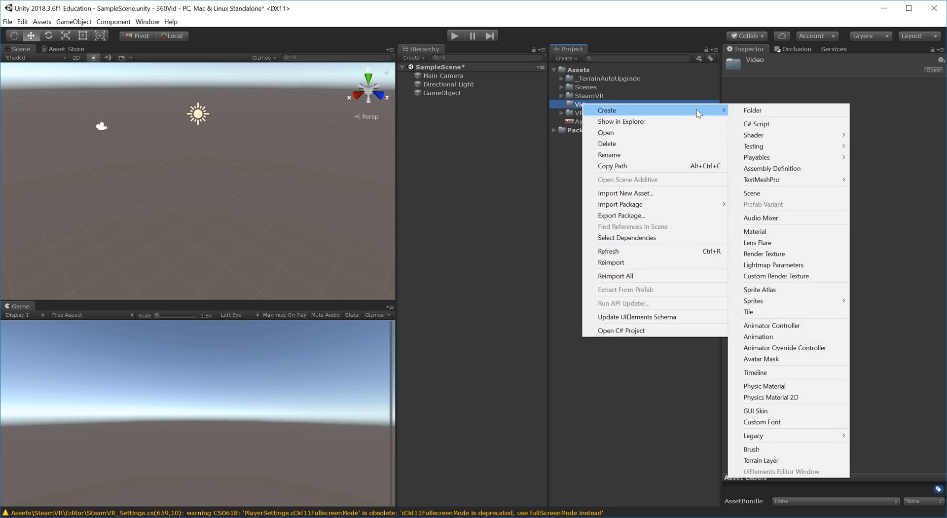
pyautogui.moveTo(809, 253)
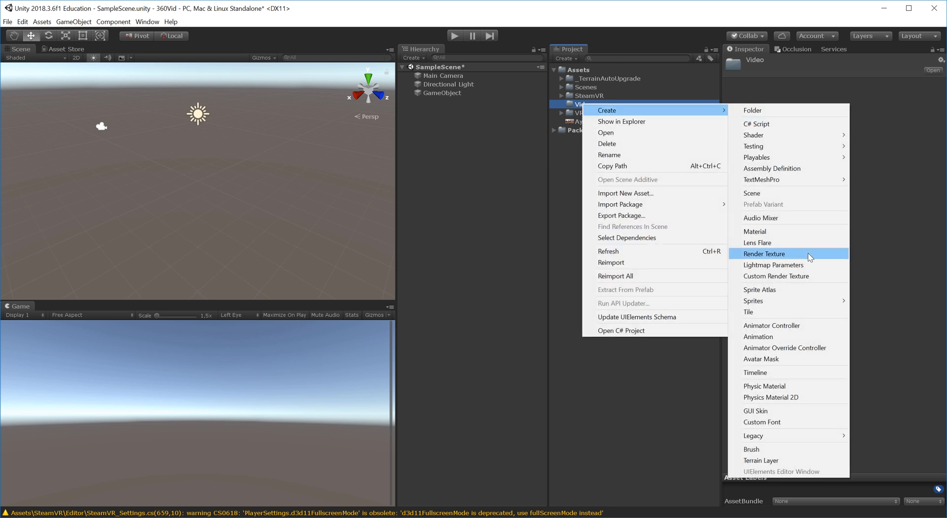
pyautogui.click(764, 253)
pyautogui.write('360vid')
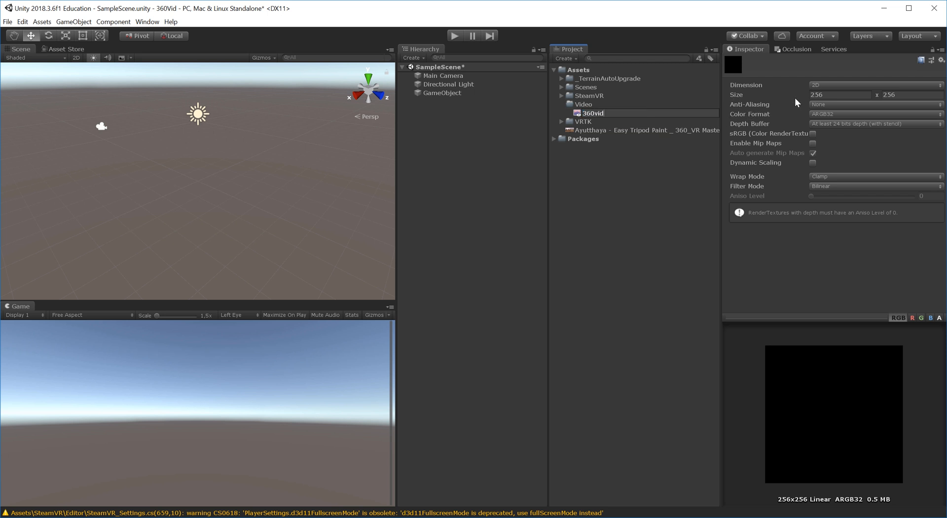
pyautogui.moveTo(787, 100)
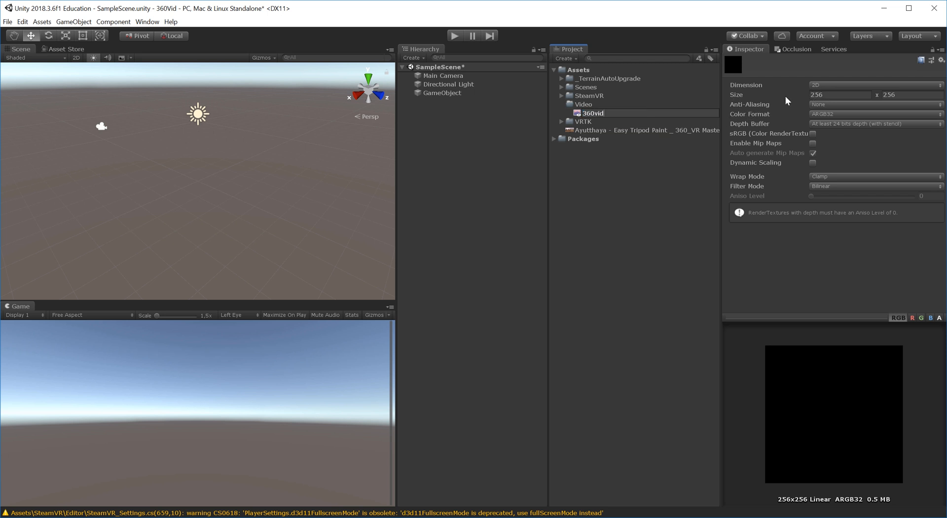
pyautogui.click(592, 112)
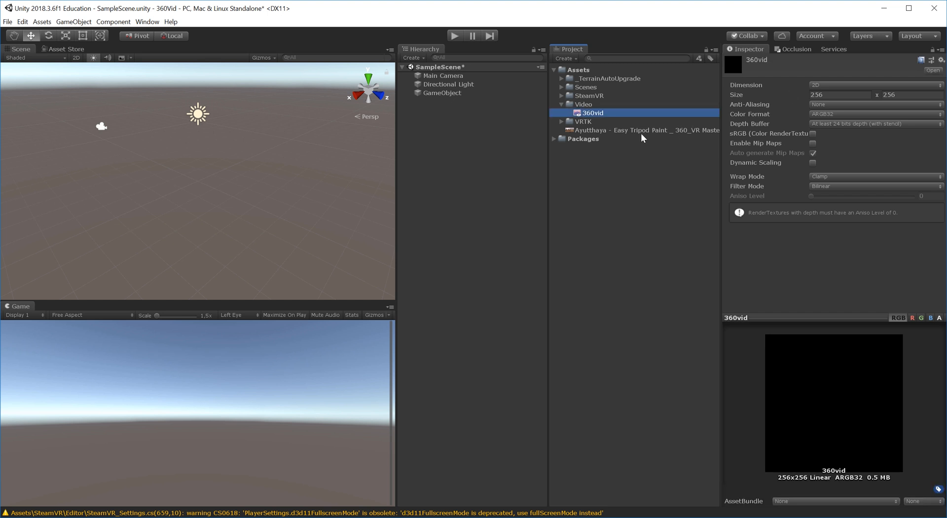
# Step: Inspect the Ayutthaya clip's 4096x2048 source size, then return to the 360vid texture
pyautogui.click(643, 130)
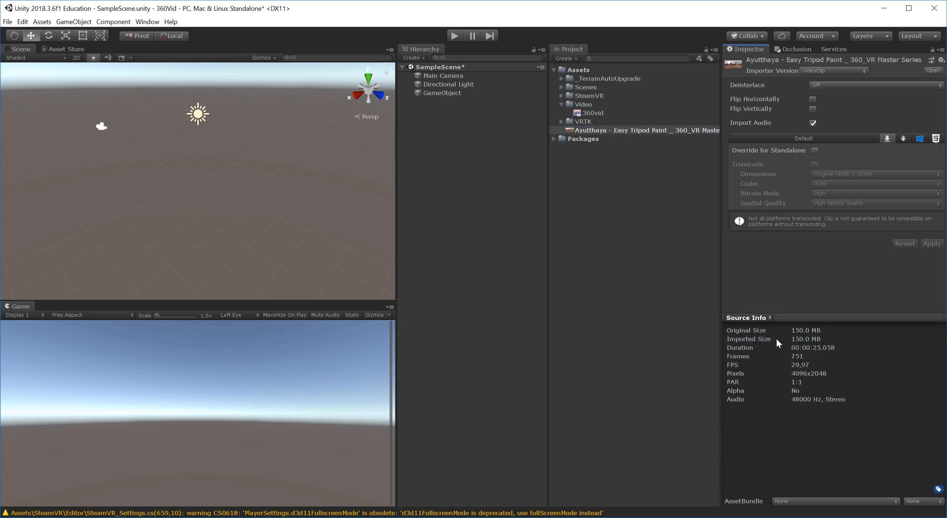
pyautogui.moveTo(812, 381)
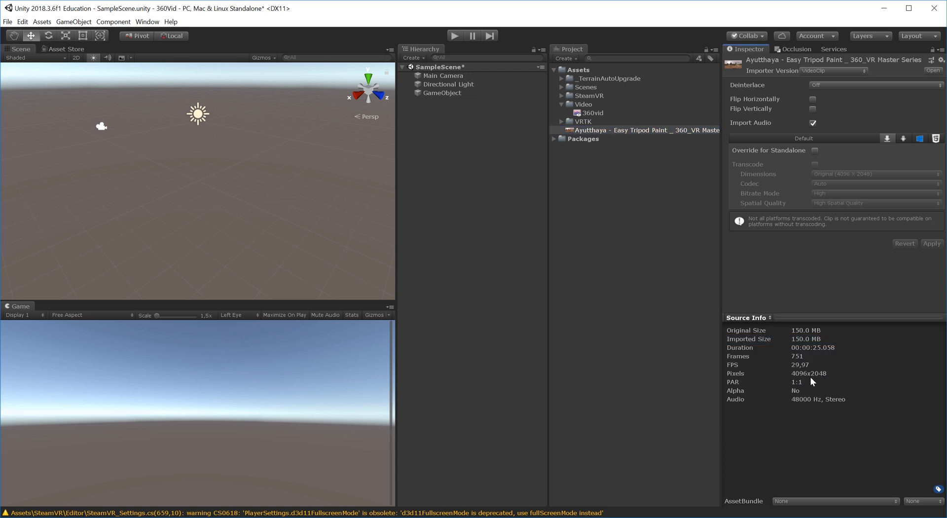
pyautogui.click(596, 113)
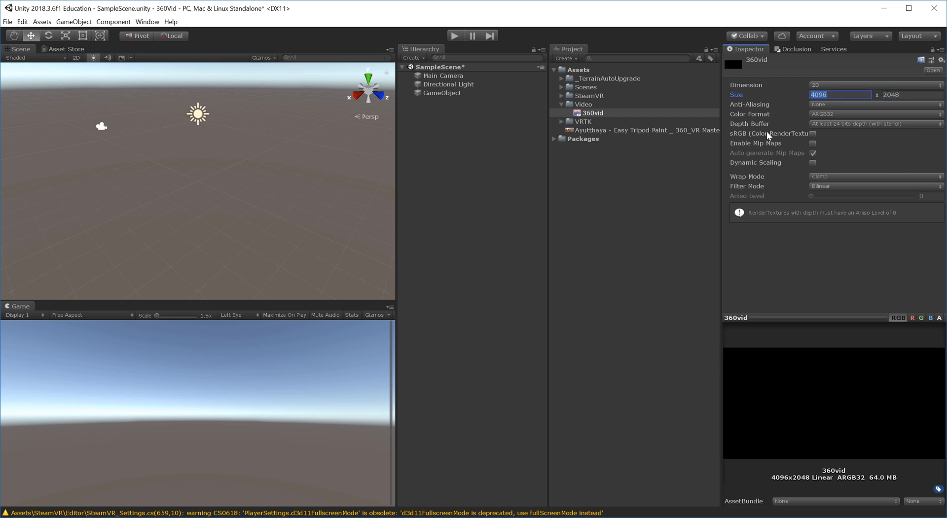
# Step: Set the 360vid render texture to use no depth buffer
pyautogui.click(875, 123)
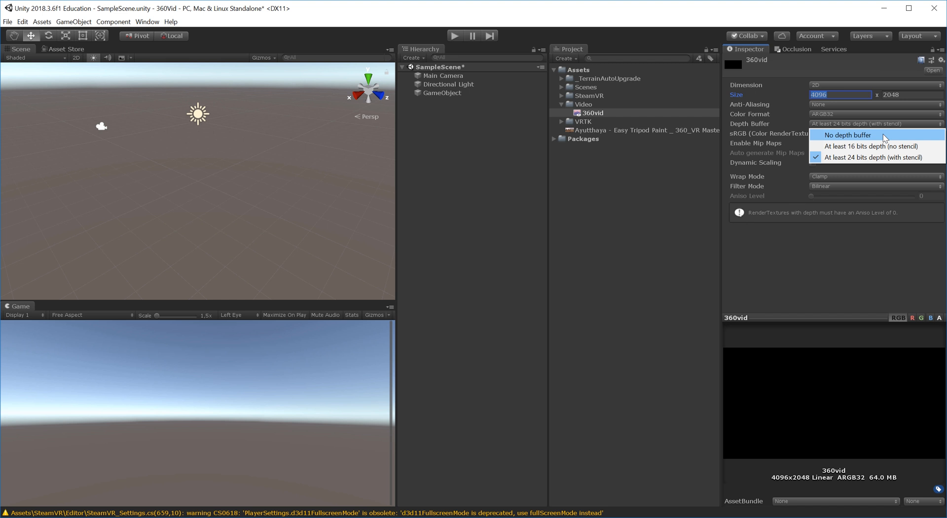
pyautogui.click(847, 134)
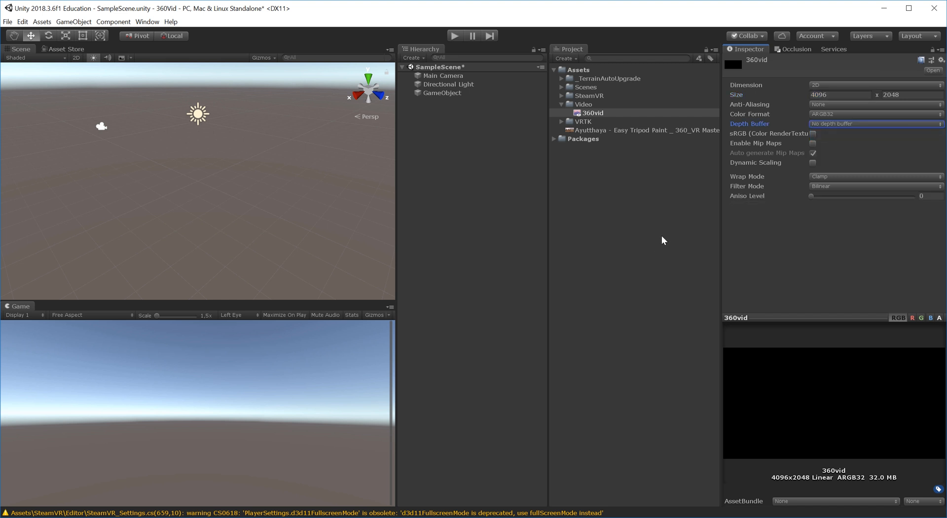
pyautogui.moveTo(640, 215)
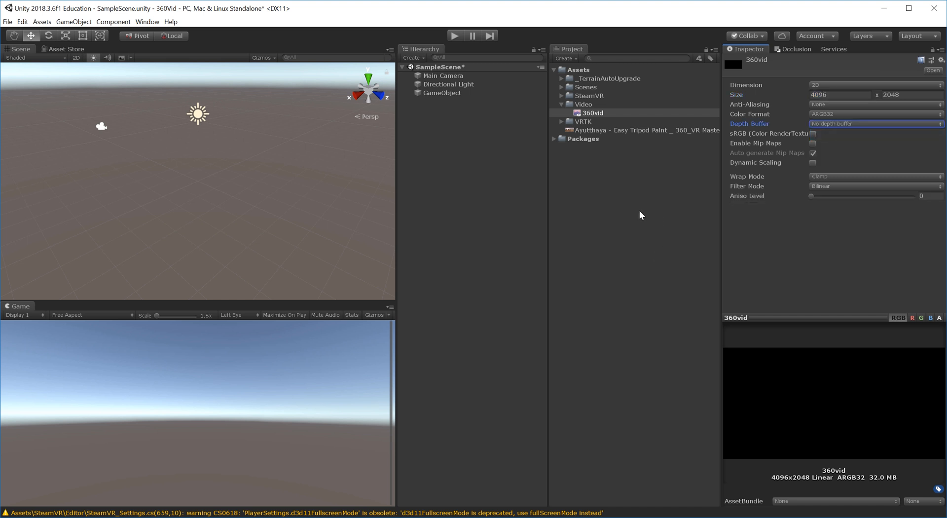
pyautogui.moveTo(537, 207)
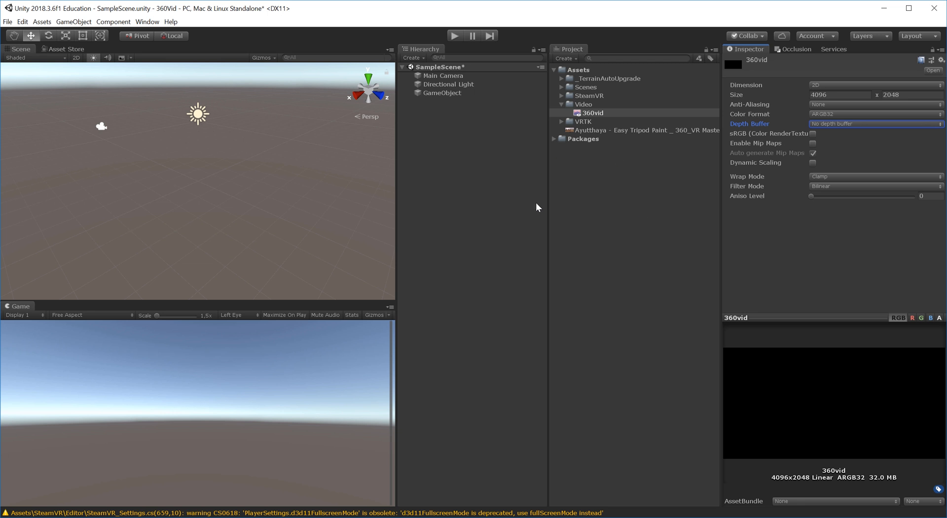
# Step: Point the GameObject's Video Player at the Ayutthaya clip with 360vid as target texture
pyautogui.click(441, 93)
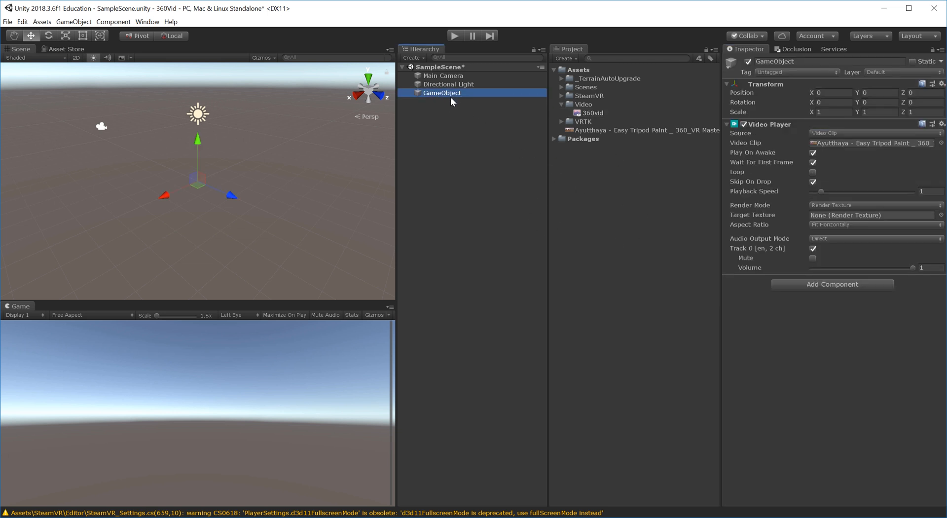
pyautogui.moveTo(896, 220)
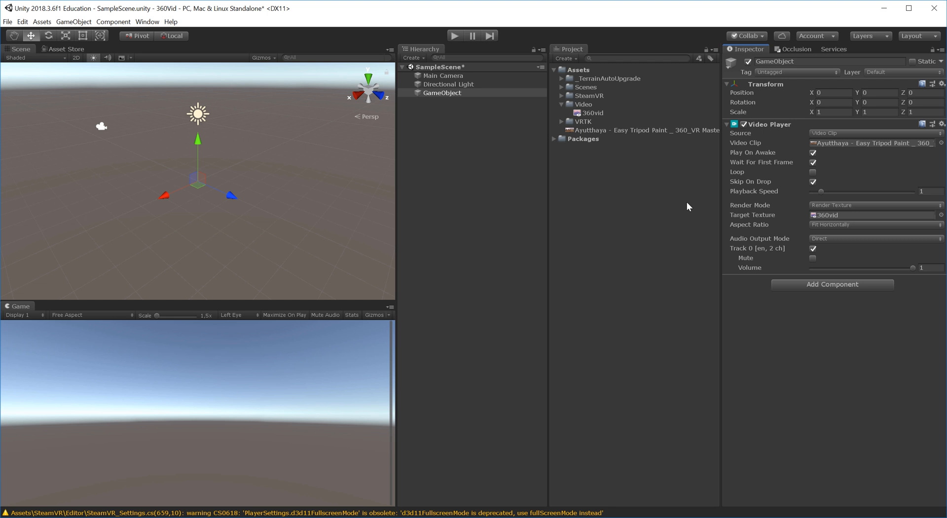
pyautogui.moveTo(128, 98)
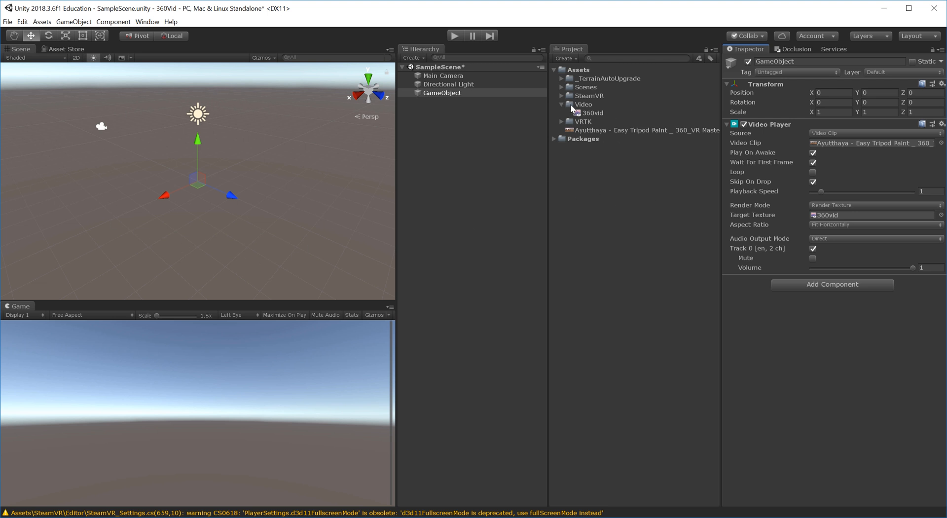
pyautogui.rightClick(583, 104)
pyautogui.write('360Skybox')
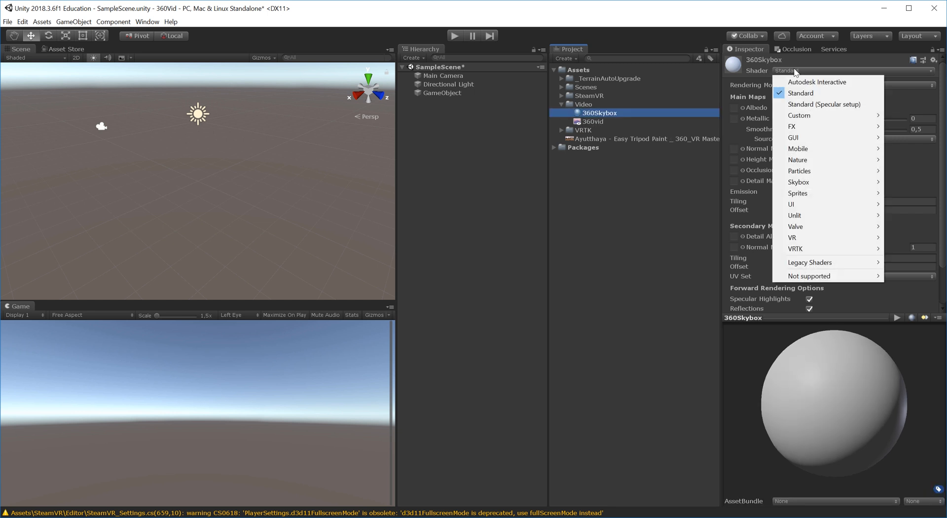
pyautogui.moveTo(798, 181)
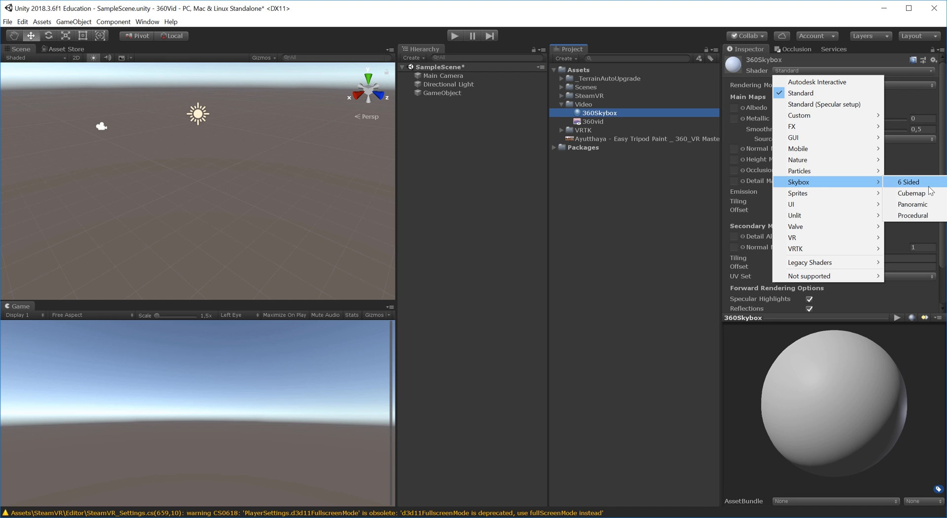
pyautogui.moveTo(912, 204)
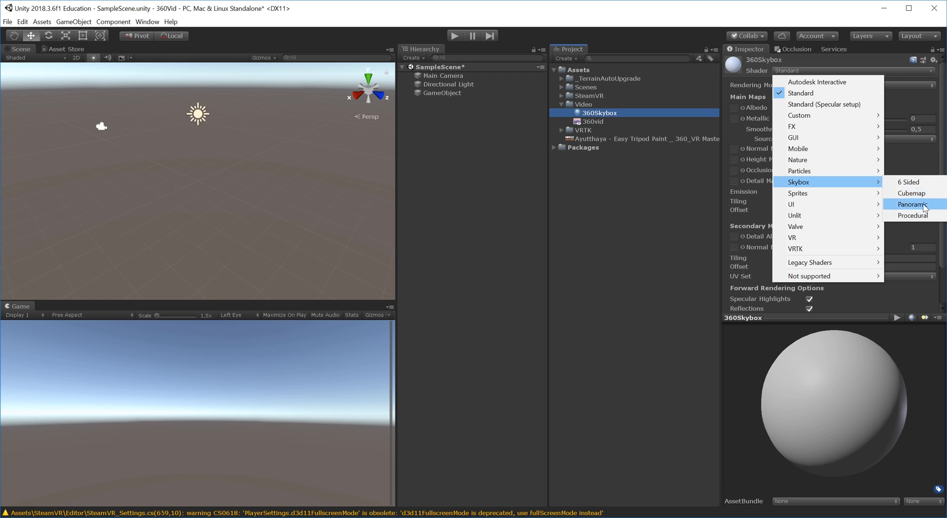
# Step: Give the 360Skybox material the Skybox/Panoramic shader
pyautogui.click(911, 205)
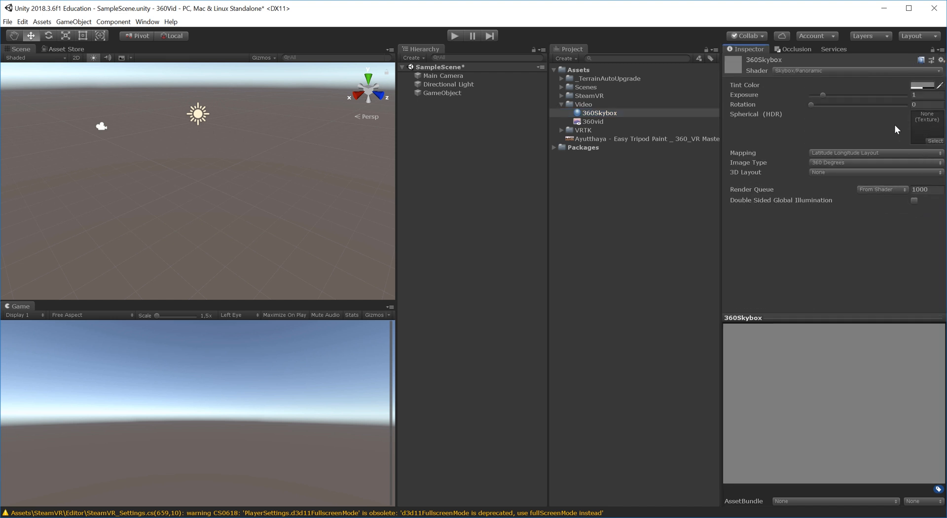
pyautogui.moveTo(596, 127)
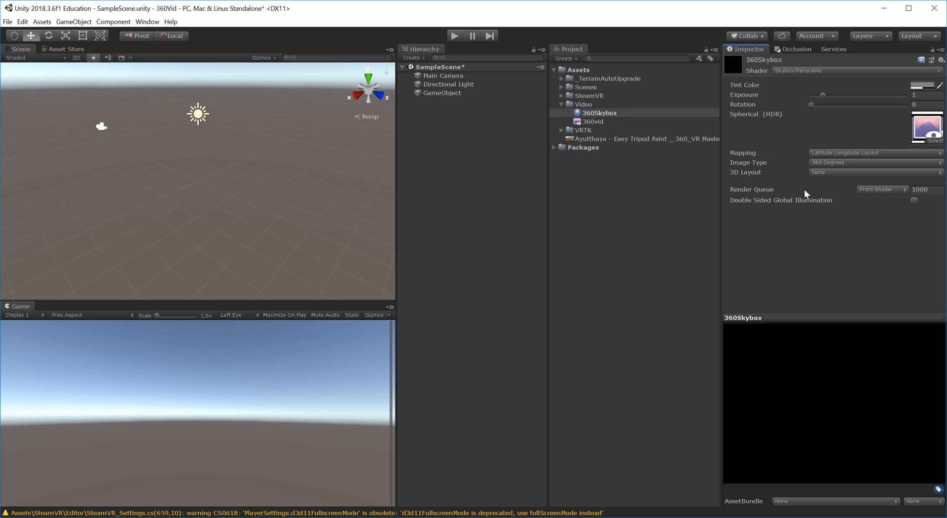
# Step: Keep the 360Skybox material's Image Type at 360 Degrees
pyautogui.click(875, 162)
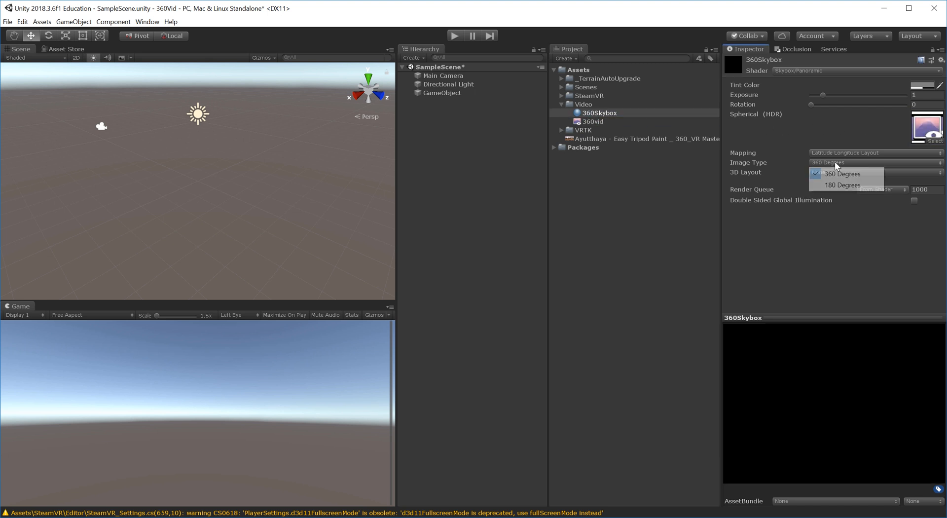
pyautogui.moveTo(856, 223)
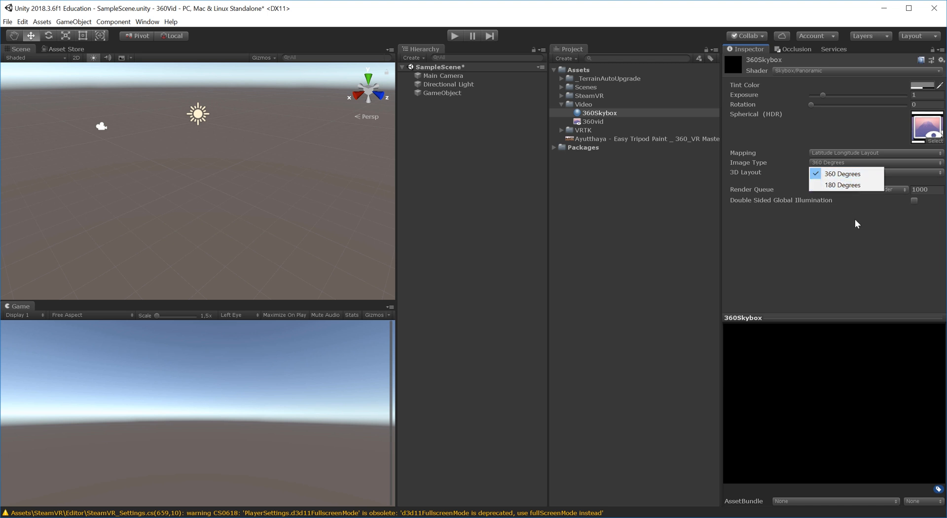
pyautogui.moveTo(843, 185)
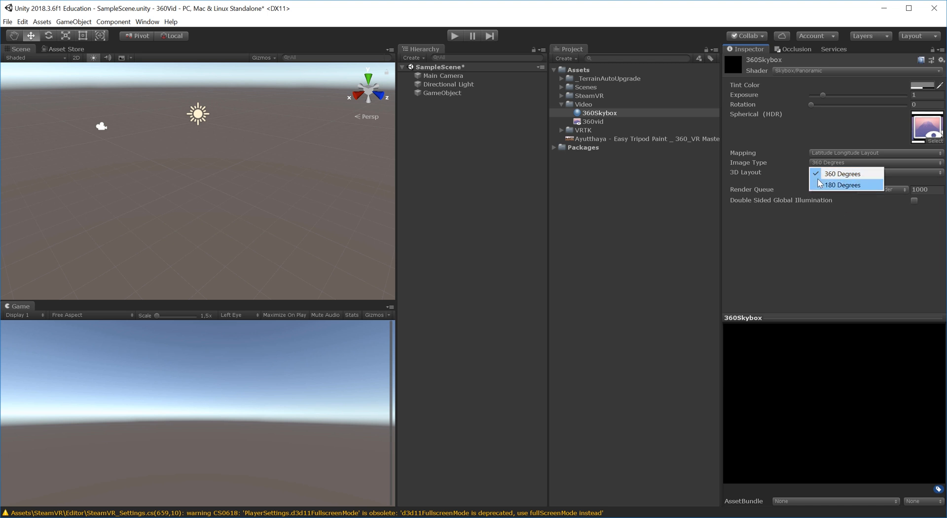
pyautogui.click(842, 173)
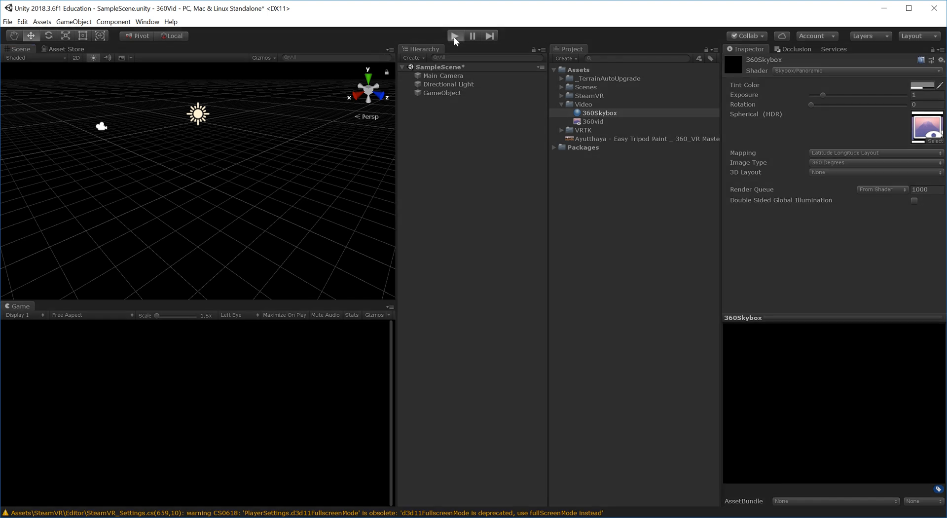
# Step: Play the scene to see the Ayutthaya 360 video as the sky, then stop playback
pyautogui.click(453, 36)
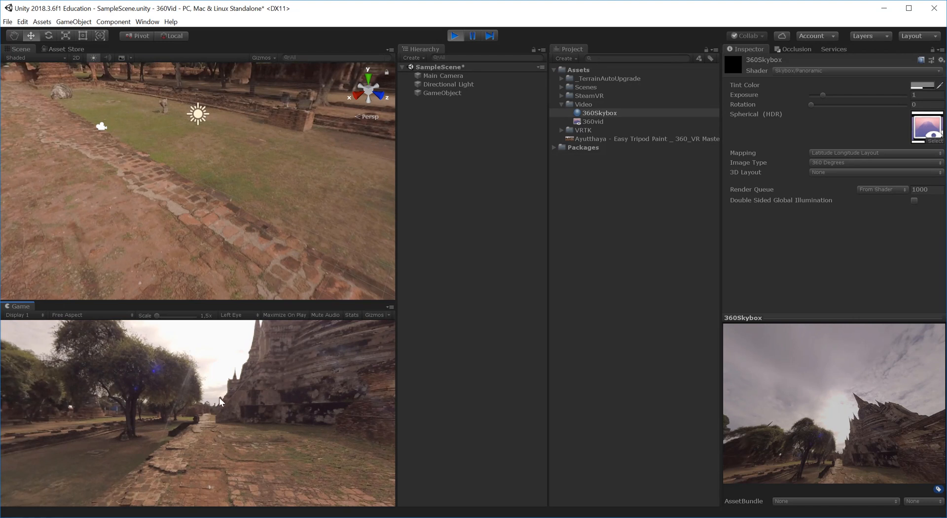
pyautogui.moveTo(267, 211)
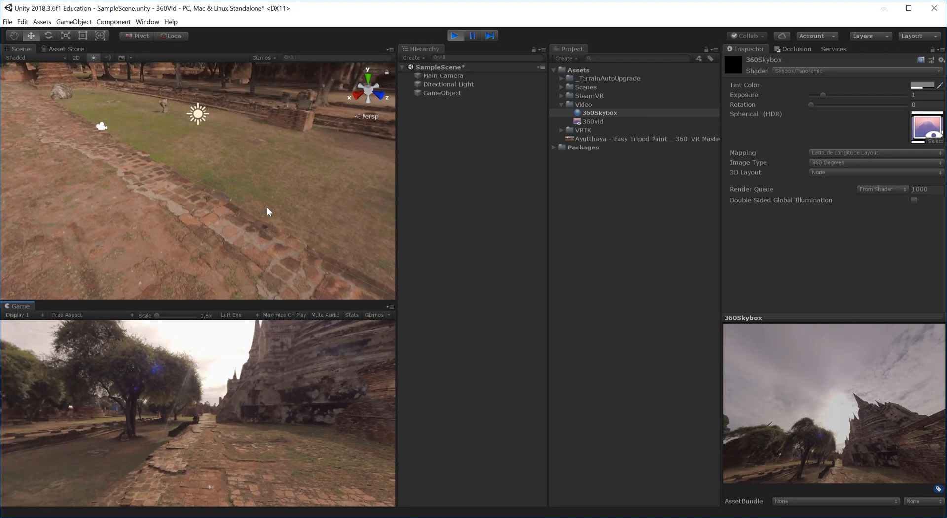
pyautogui.moveTo(489, 97)
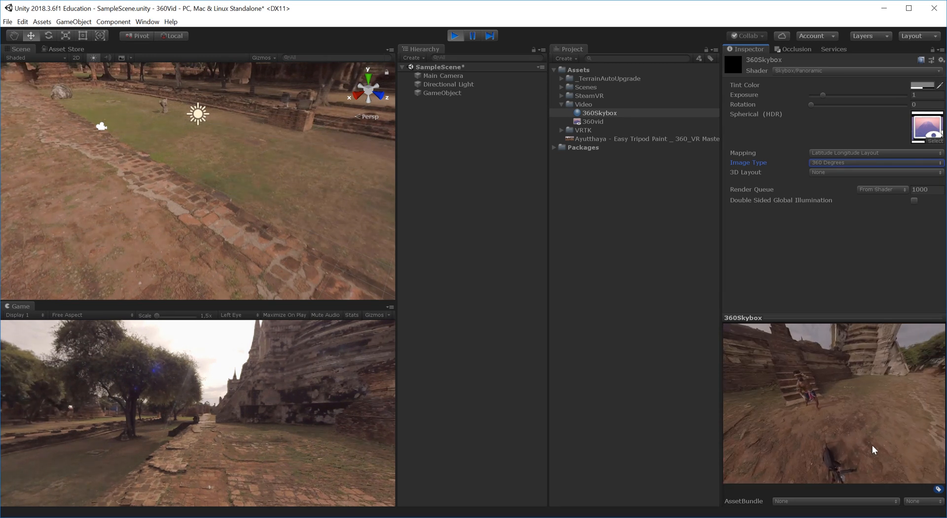
pyautogui.click(455, 35)
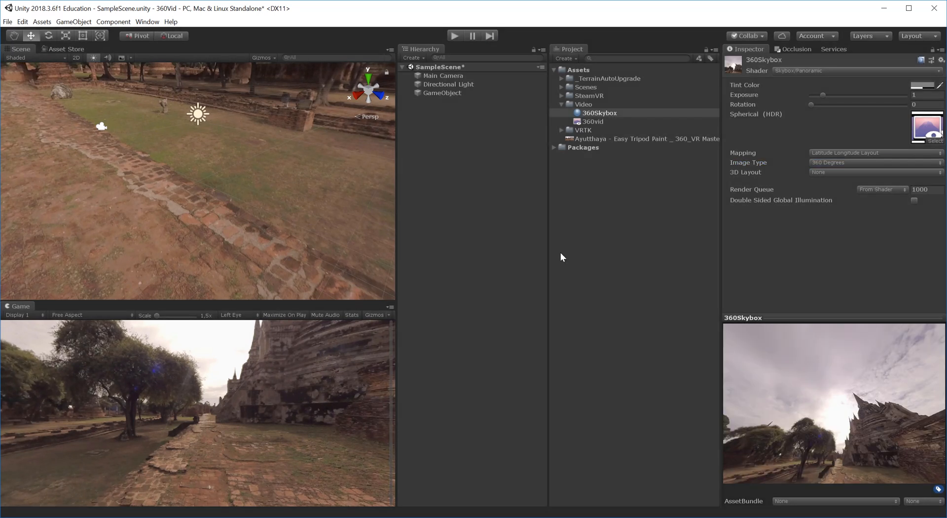
pyautogui.moveTo(597, 237)
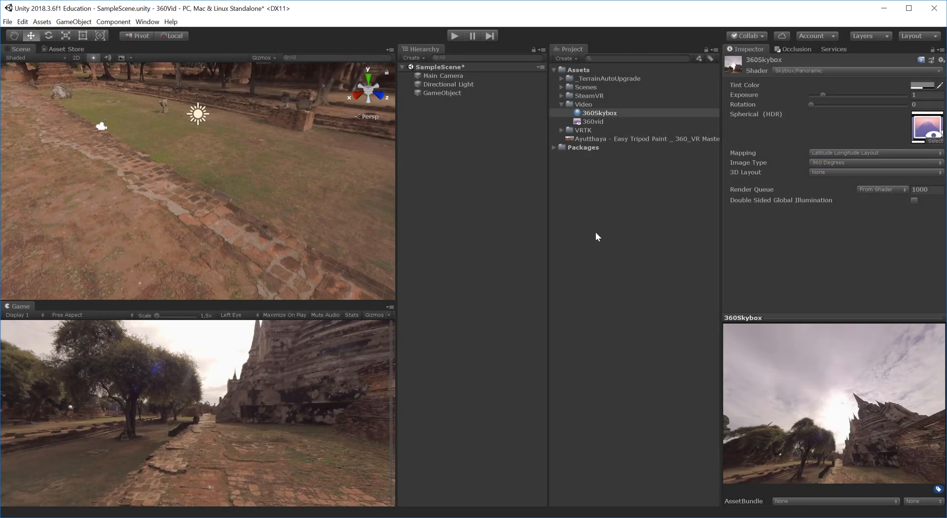
# Step: Expand Assets/VRTK/Examples and select the [002 - Pointers] StraightPointer scene
pyautogui.click(582, 130)
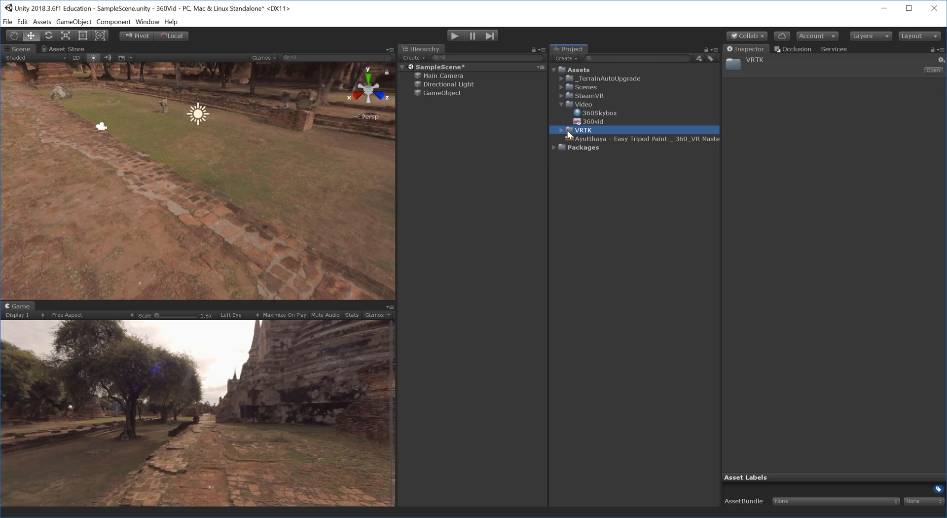
pyautogui.click(560, 131)
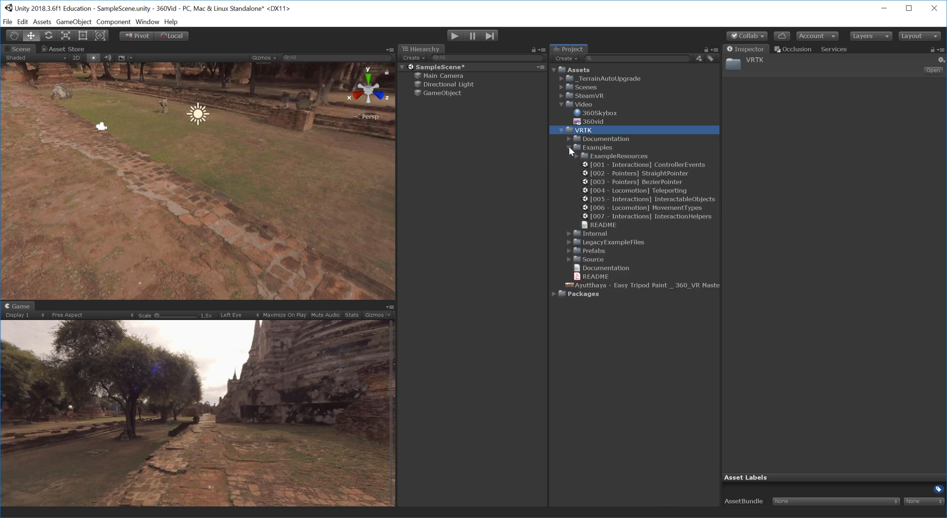
pyautogui.click(637, 174)
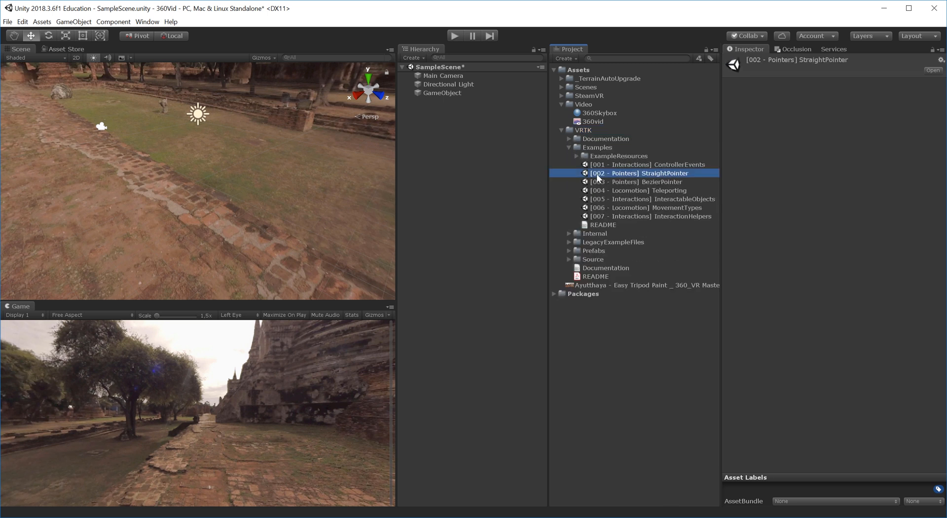
pyautogui.moveTo(644, 180)
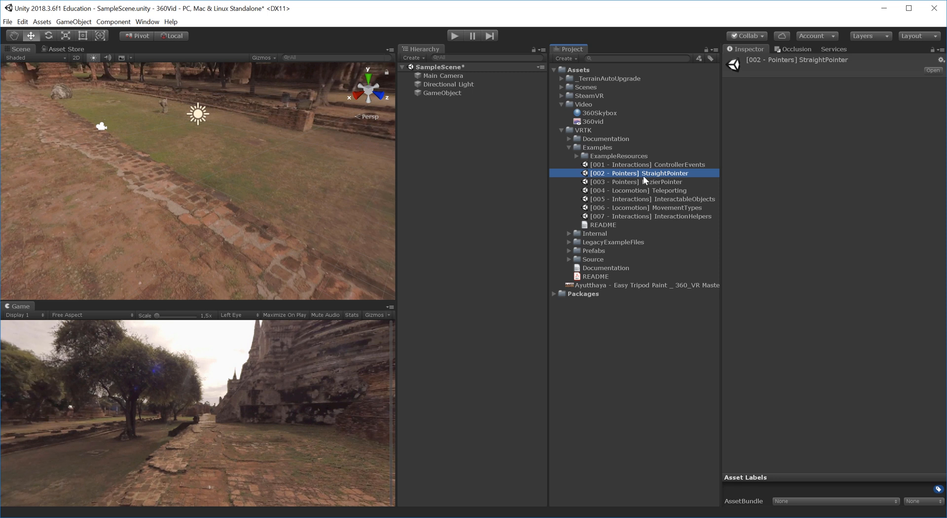
pyautogui.moveTo(607, 181)
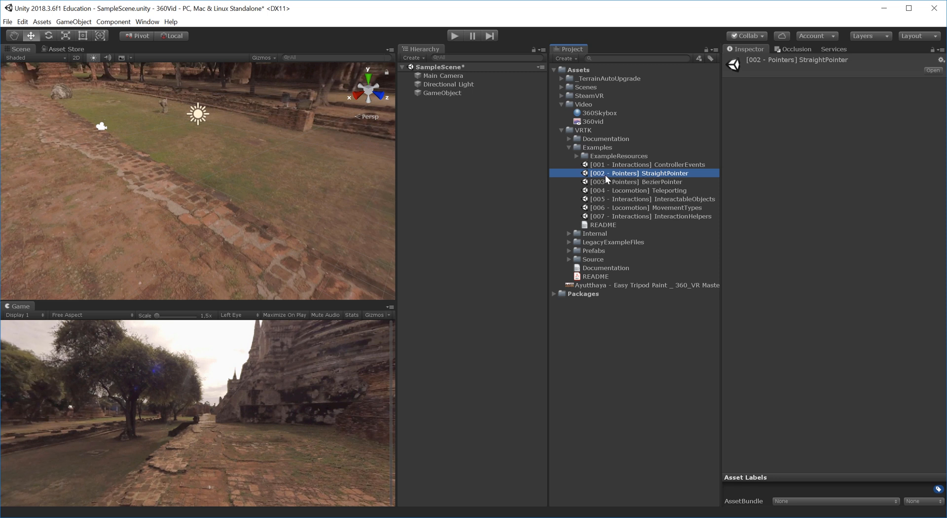
pyautogui.moveTo(622, 180)
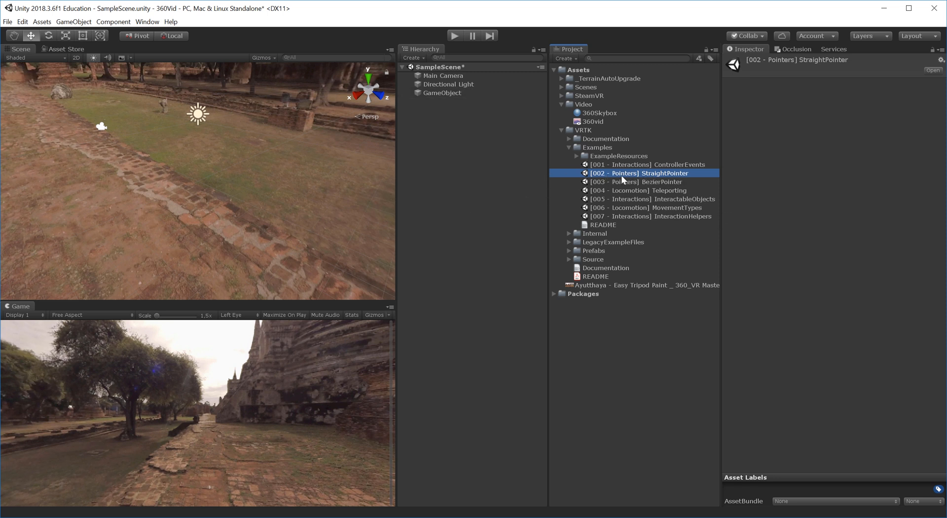
# Step: Move VRTK_SDKManager, VRTK_Scripts and ExampleScene_Scripts into SampleScene and remove the StraightPointer scene
pyautogui.doubleClick(638, 174)
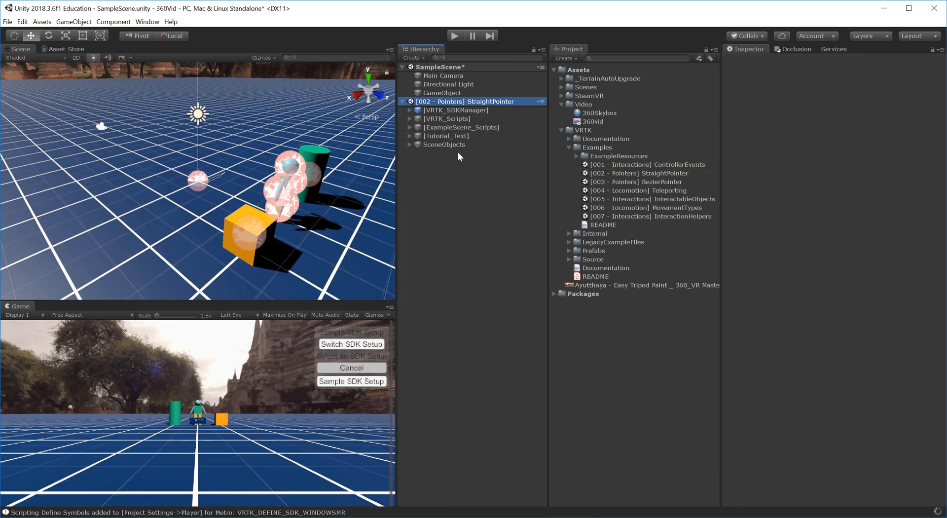
pyautogui.click(447, 118)
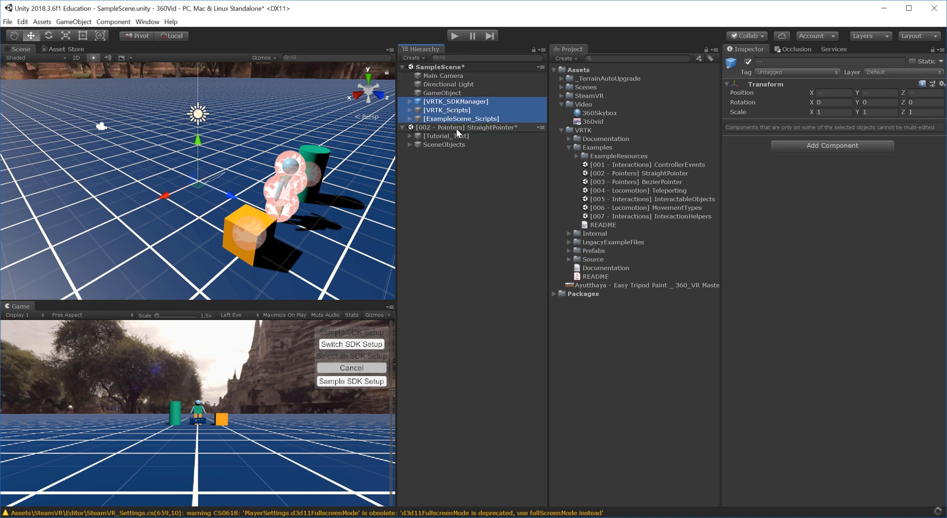
pyautogui.rightClick(465, 126)
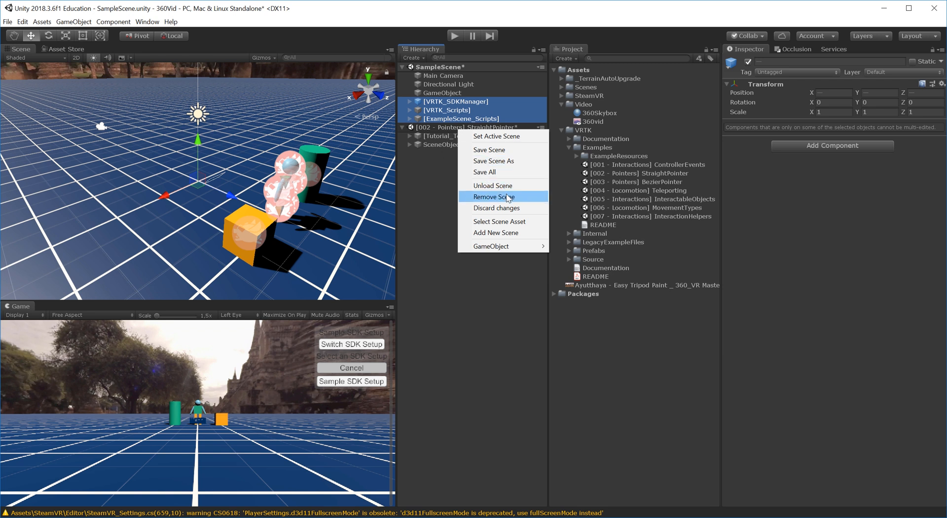
pyautogui.click(494, 197)
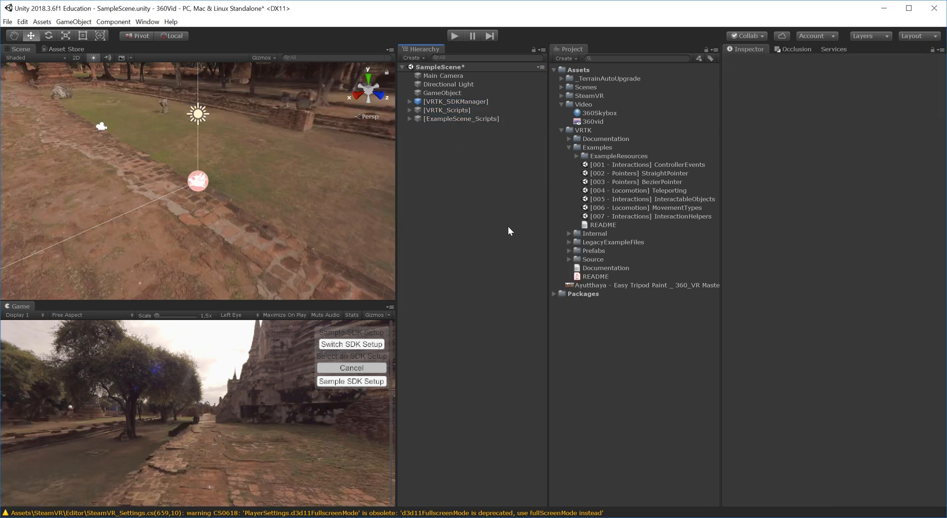
pyautogui.moveTo(457, 133)
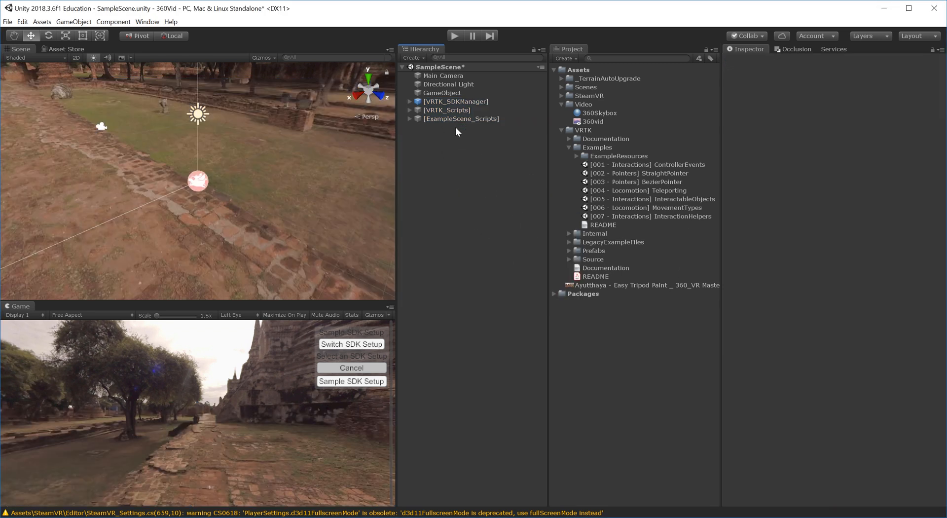
pyautogui.click(411, 102)
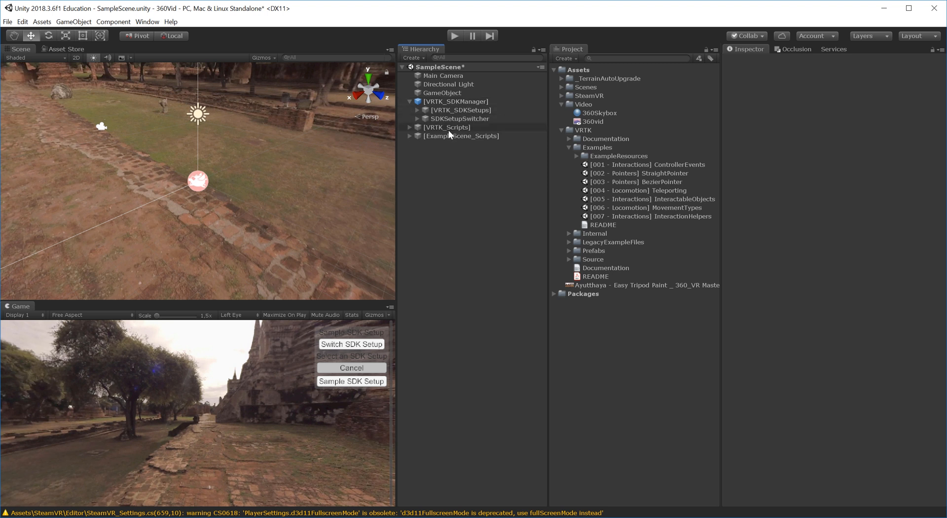
# Step: Expand VRTK_Scripts and play SampleScene with the VRTK setup showing the 360 video
pyautogui.click(410, 127)
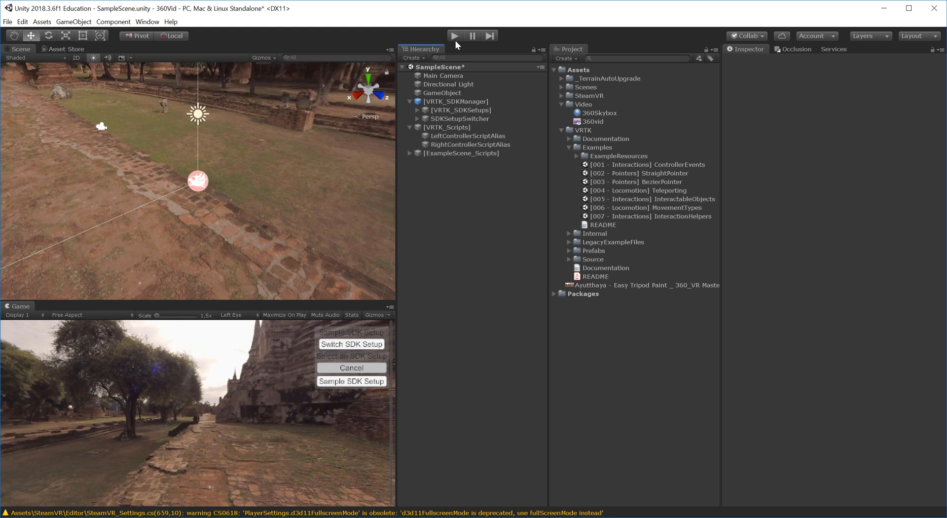
pyautogui.click(454, 34)
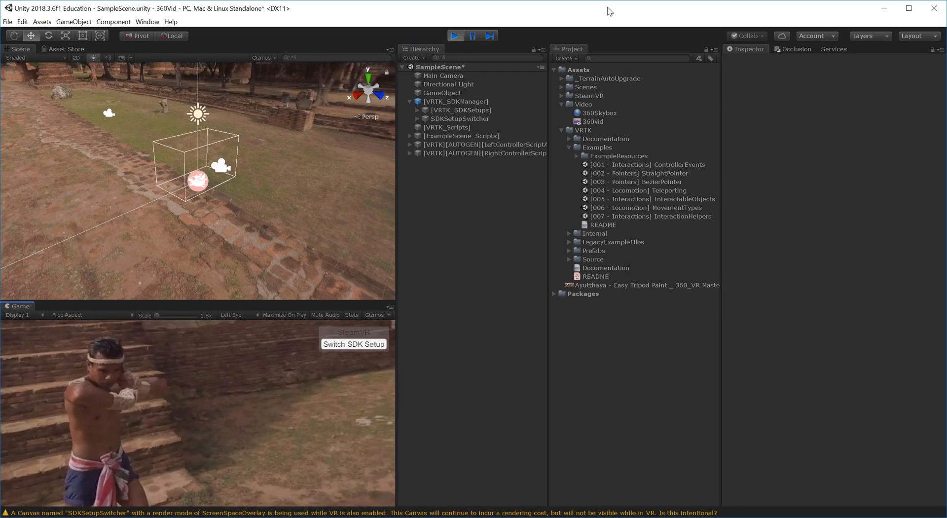